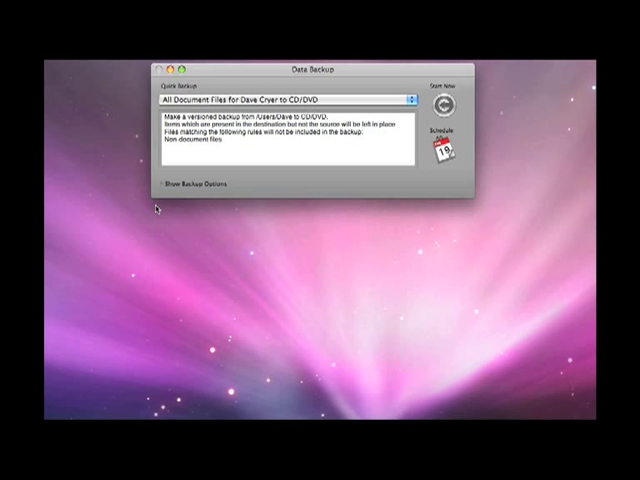
pyautogui.moveTo(318, 216)
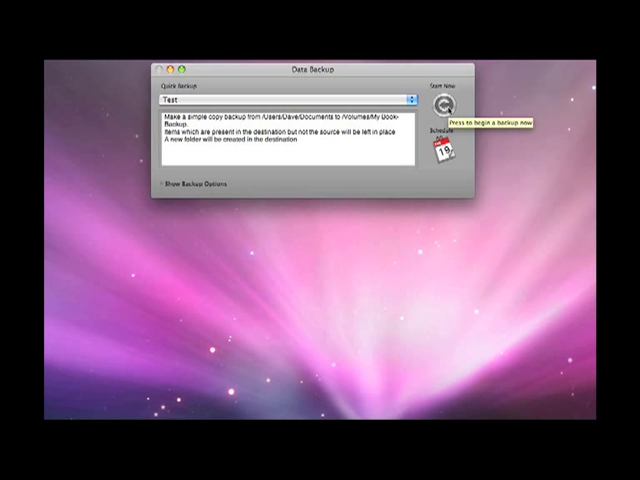
pyautogui.moveTo(441, 148)
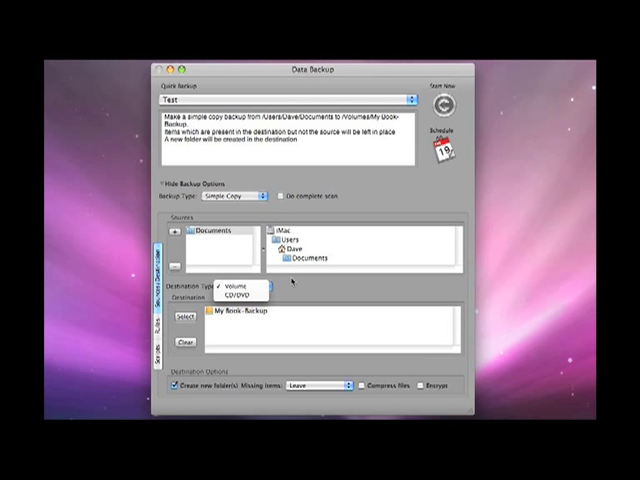
# - Keep Destination Type on Volume and open the folder chooser on My Book
pyautogui.click(235, 289)
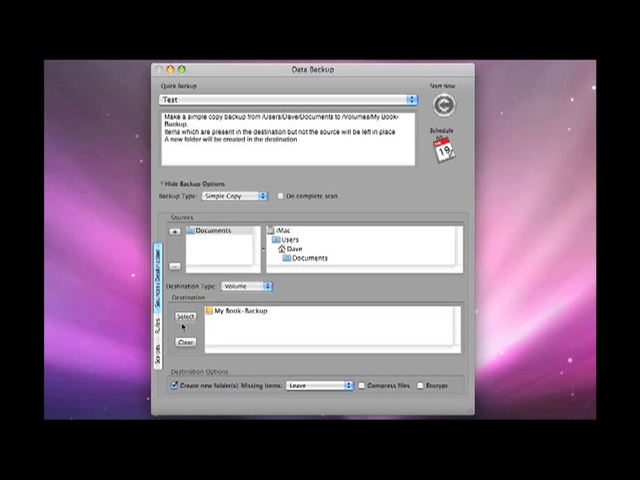
pyautogui.click(220, 230)
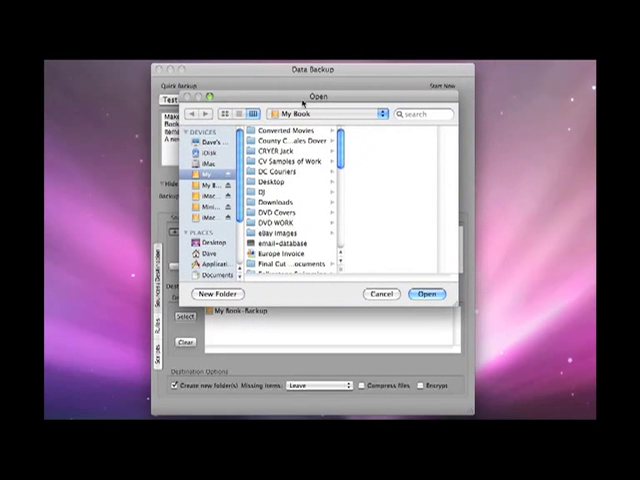
# - Choose Downloads on My Book as source, then add DVD WORK from My Book
pyautogui.click(270, 202)
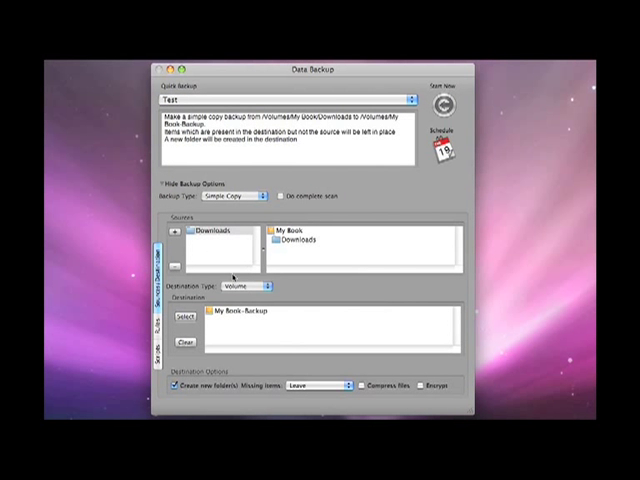
pyautogui.click(172, 234)
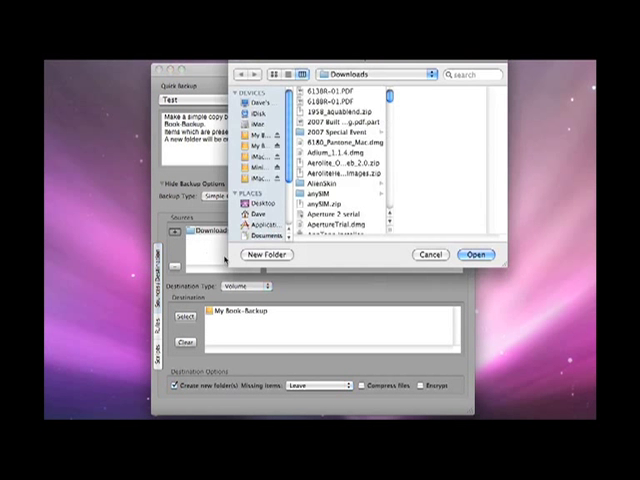
pyautogui.click(256, 135)
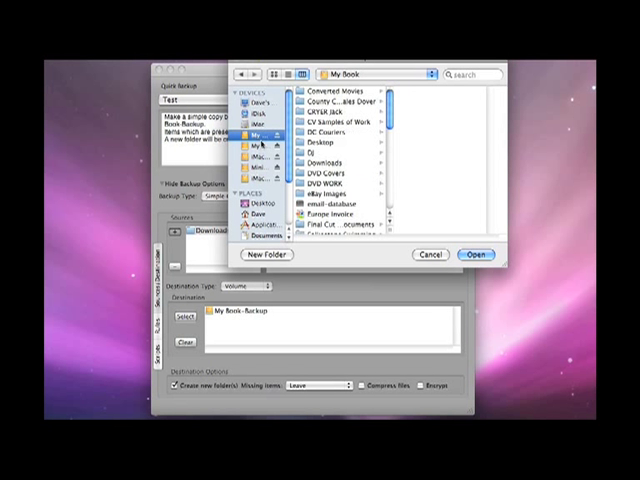
pyautogui.click(340, 184)
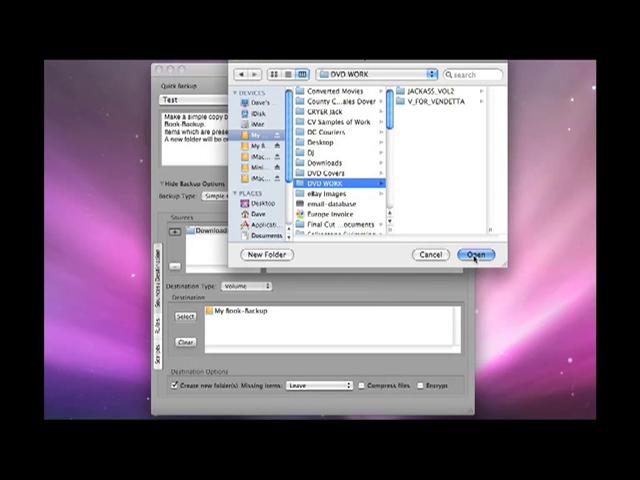
pyautogui.click(477, 254)
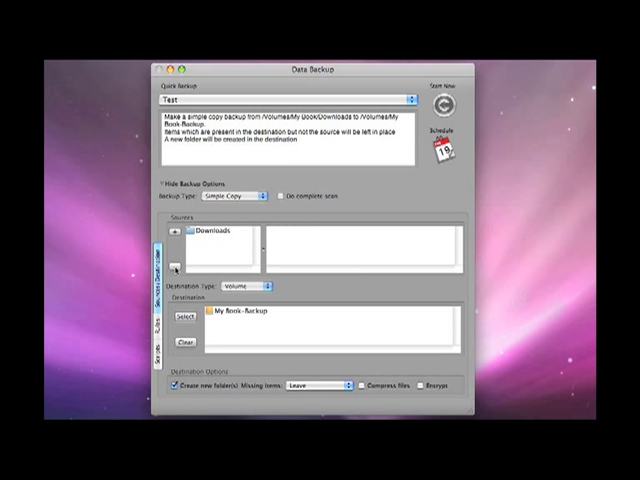
# - Remove the old source and accept loading My Book-Backup's earlier options
pyautogui.click(171, 262)
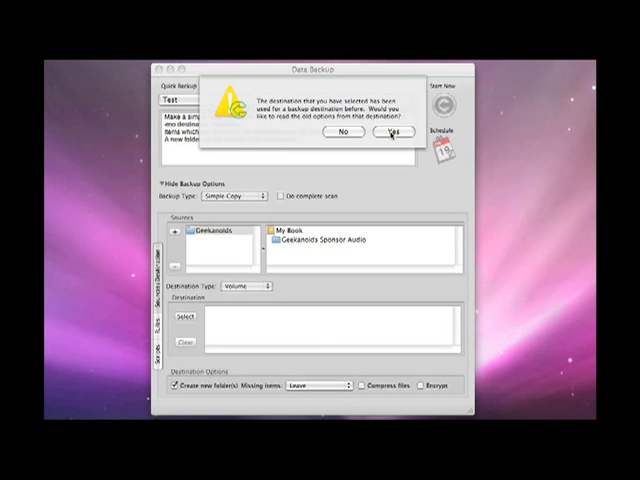
pyautogui.click(397, 131)
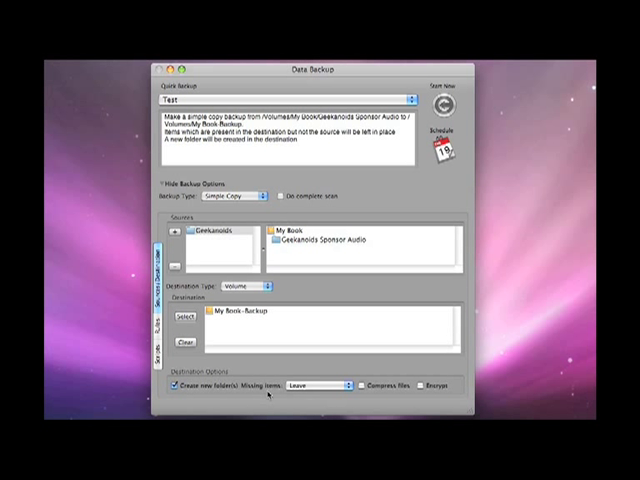
pyautogui.click(315, 385)
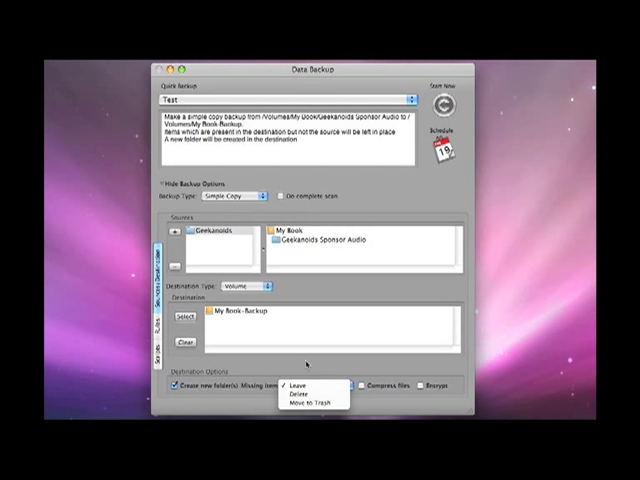
pyautogui.click(305, 383)
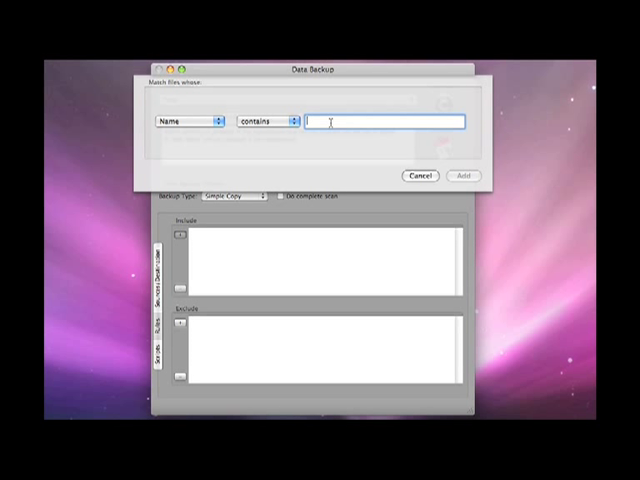
# - Replace trial text 'test' with a Name contains 'iphoto-library' exclusion, then return to sources
pyautogui.write('test')
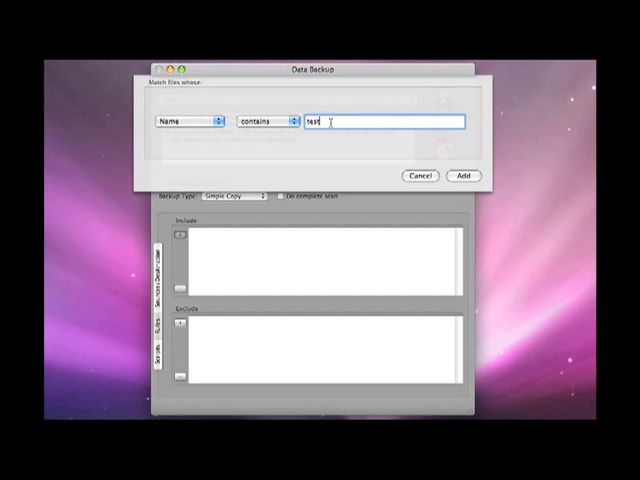
pyautogui.click(463, 175)
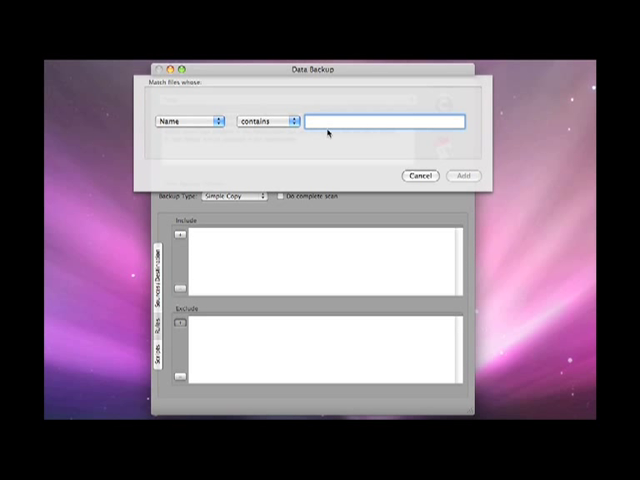
pyautogui.write('iphoto')
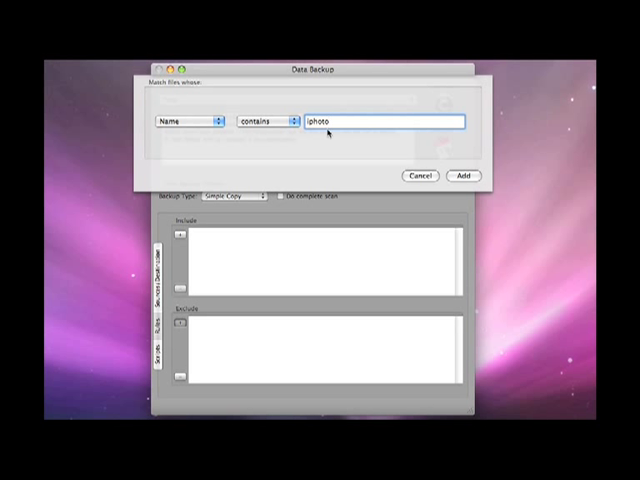
pyautogui.write('-library')
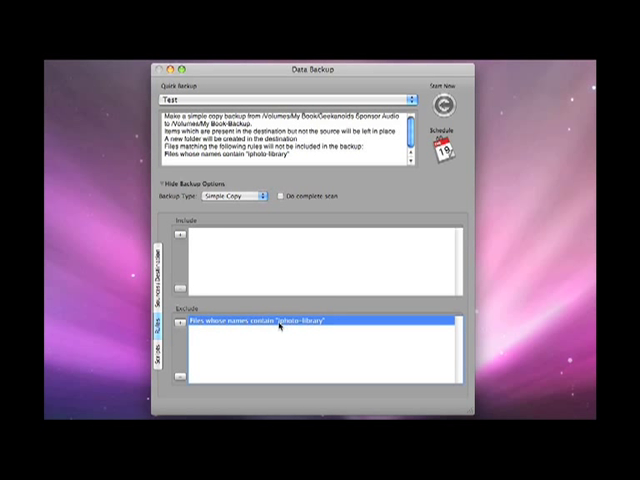
pyautogui.click(160, 340)
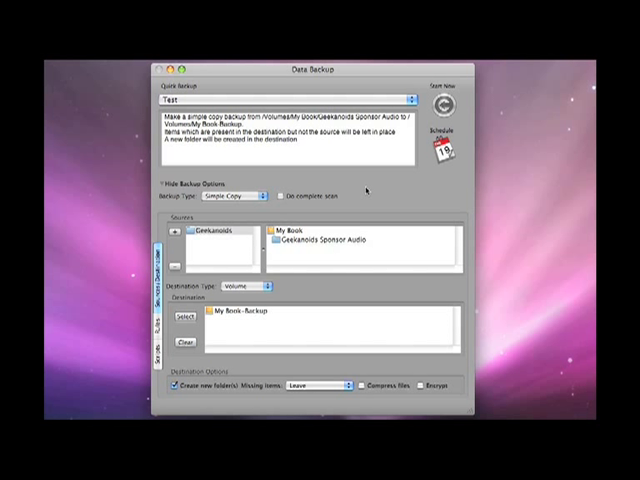
pyautogui.click(233, 196)
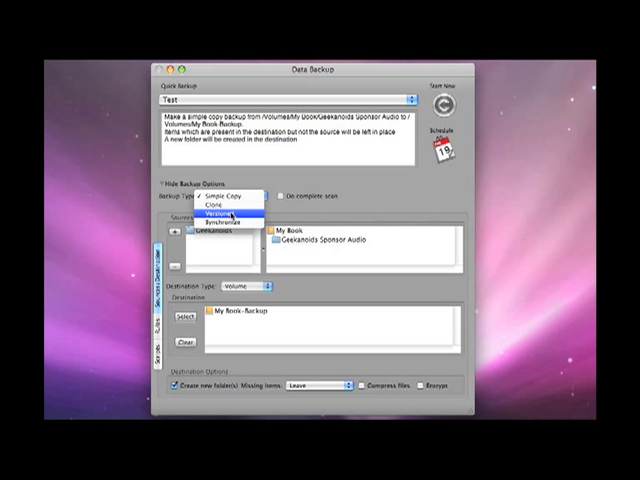
pyautogui.moveTo(225, 220)
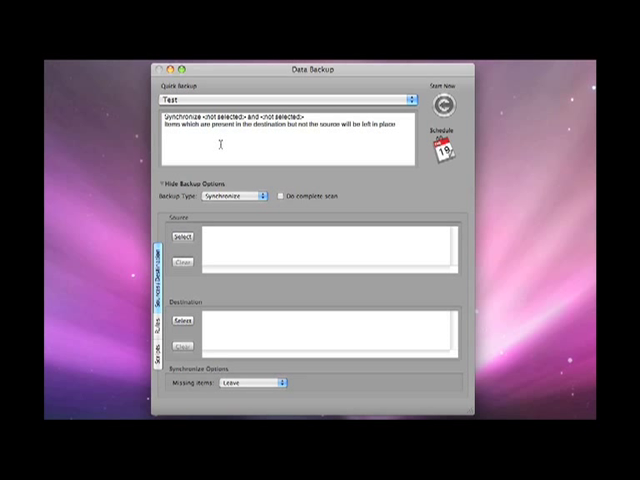
pyautogui.click(232, 195)
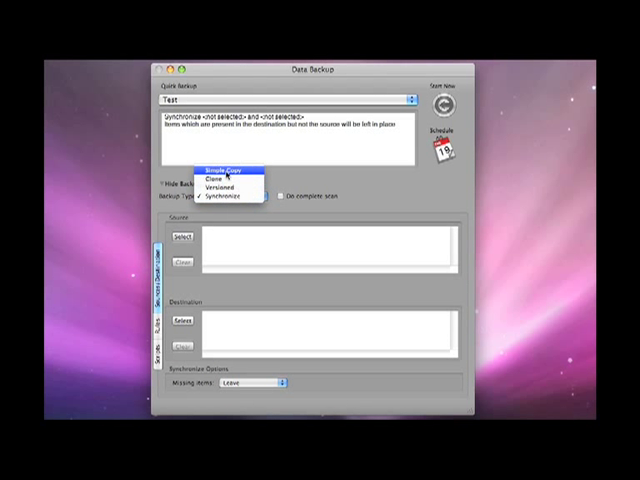
pyautogui.click(221, 169)
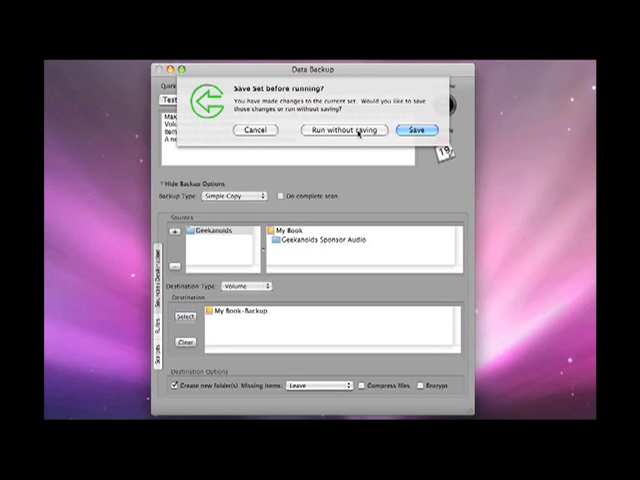
# - Choose Run without saving in the Save Set alert
pyautogui.click(344, 130)
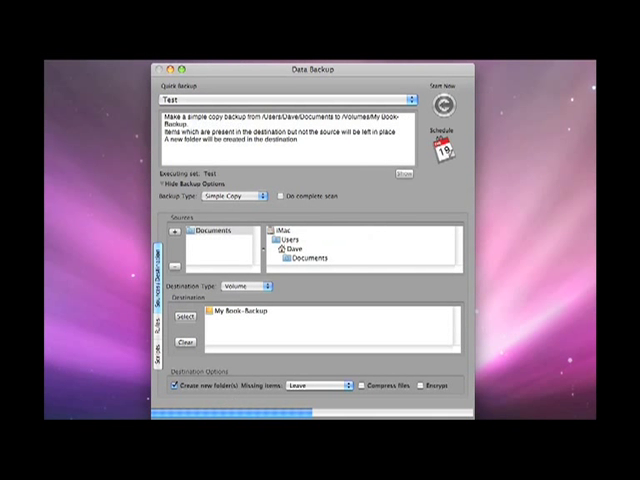